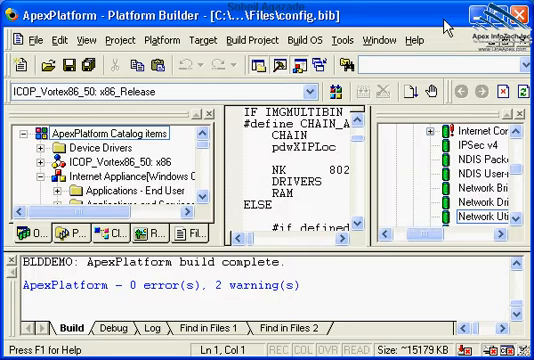
pyautogui.moveTo(515, 315)
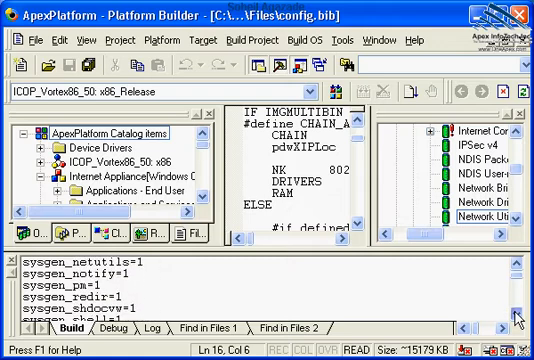
# Step: Open a command prompt in the ICOP_Vortex86_50 x86 Release directory via Build OS
pyautogui.scroll(-3)
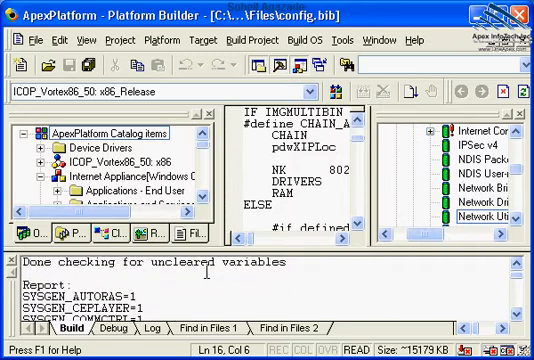
pyautogui.scroll(-3)
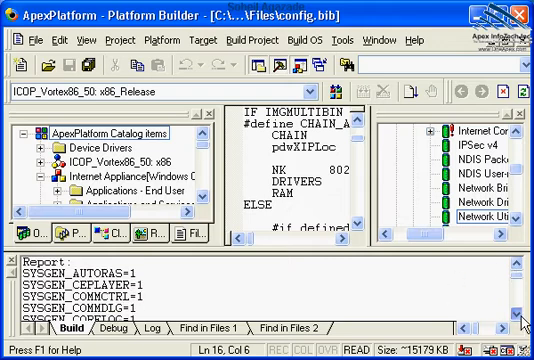
pyautogui.scroll(-3)
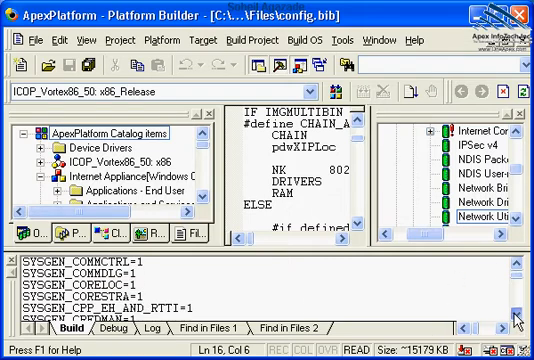
pyautogui.scroll(-3)
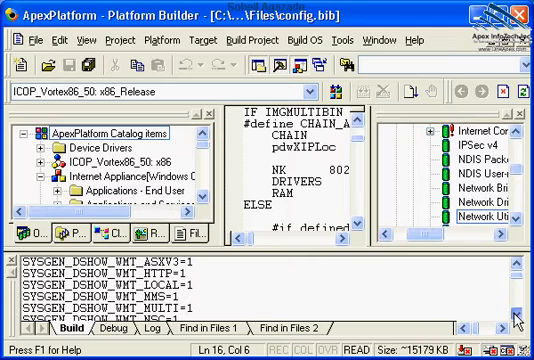
pyautogui.scroll(-3)
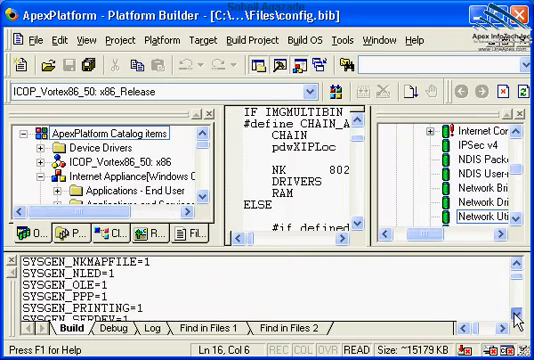
pyautogui.scroll(-3)
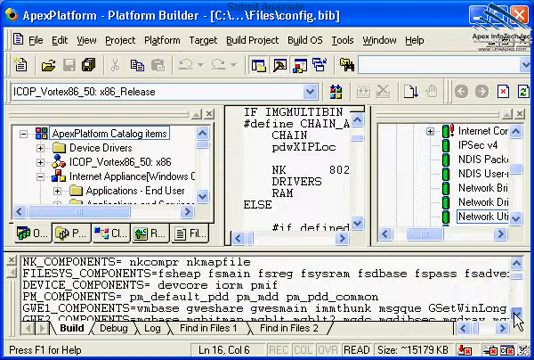
pyautogui.scroll(-3)
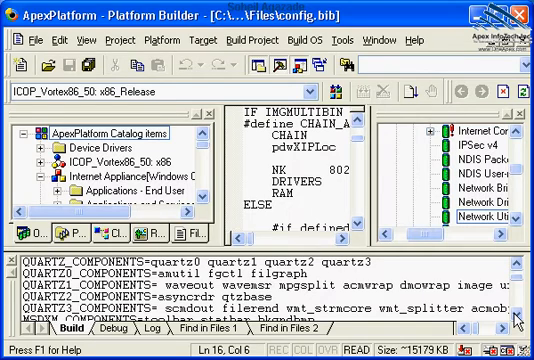
pyautogui.scroll(-3)
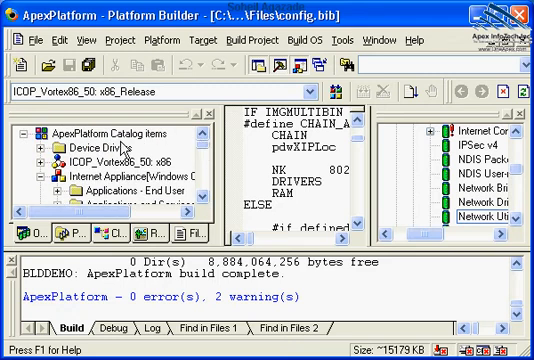
pyautogui.click(110, 181)
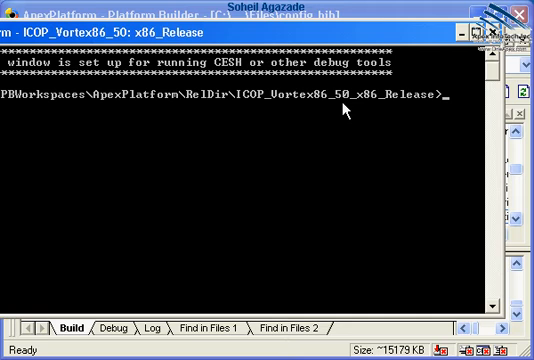
pyautogui.moveTo(384, 165)
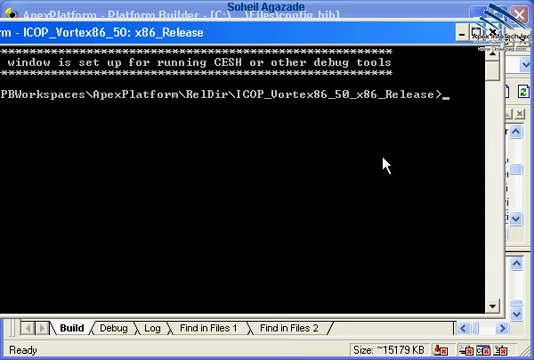